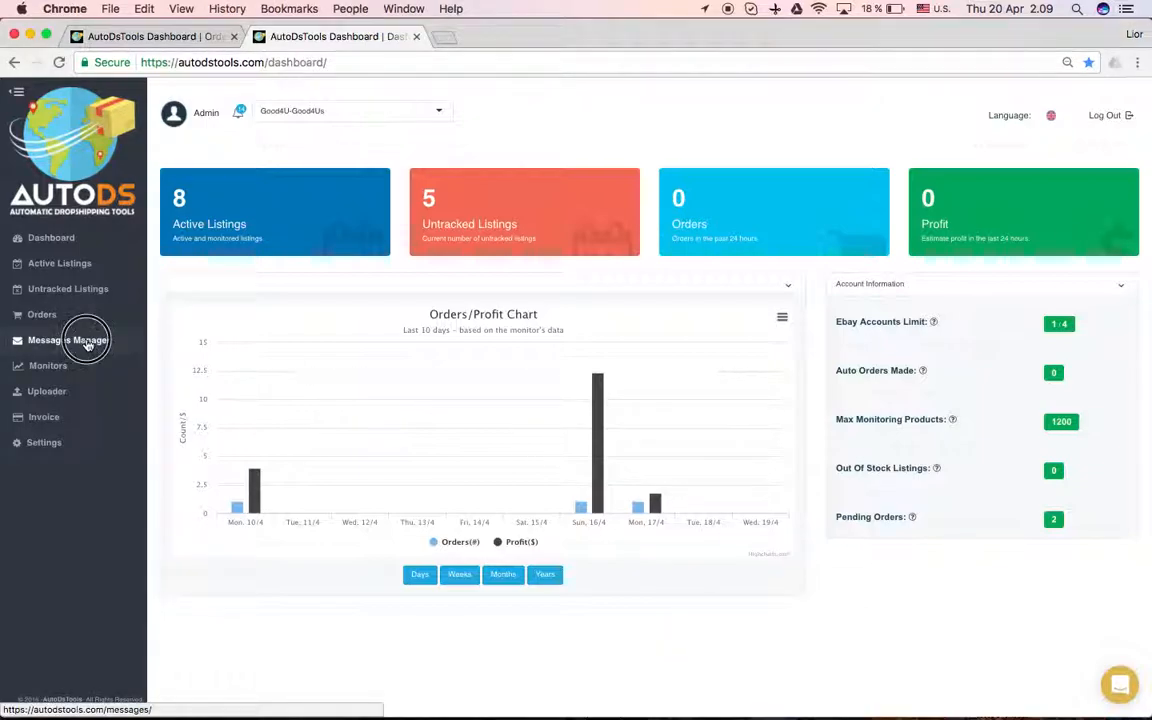
Go to Messages Manager from the sidebar and load the Inbox mailbox of eBay conversations
left_click(68, 340)
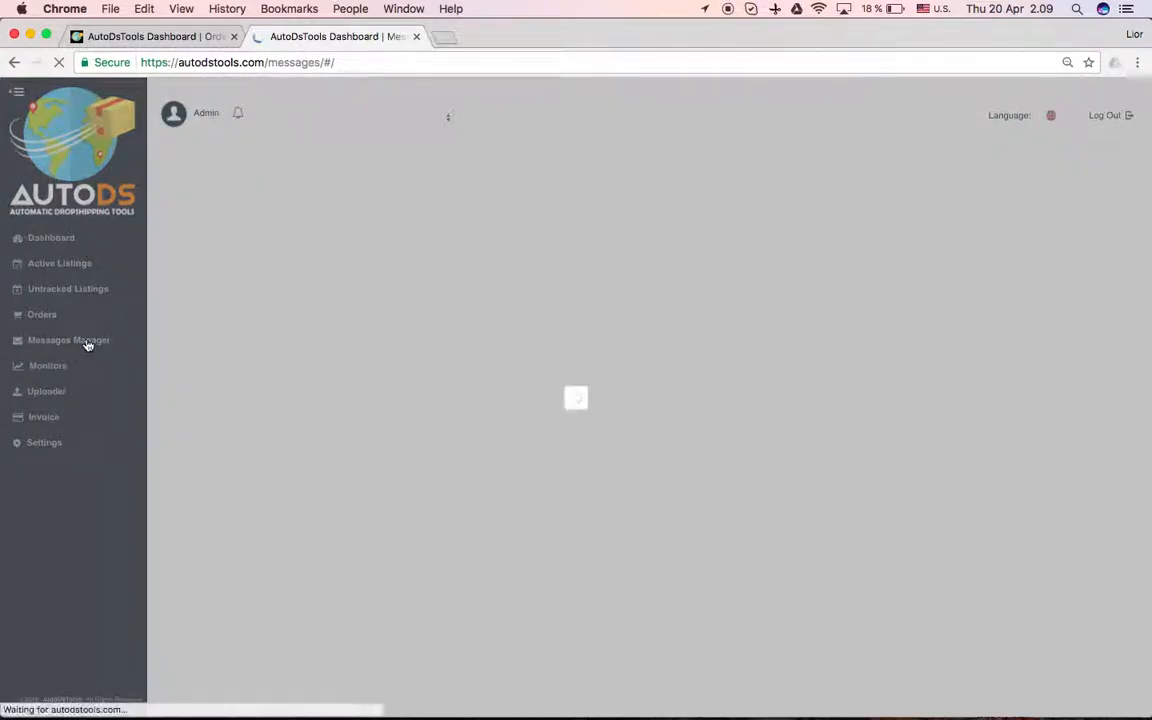
left_click(68, 340)
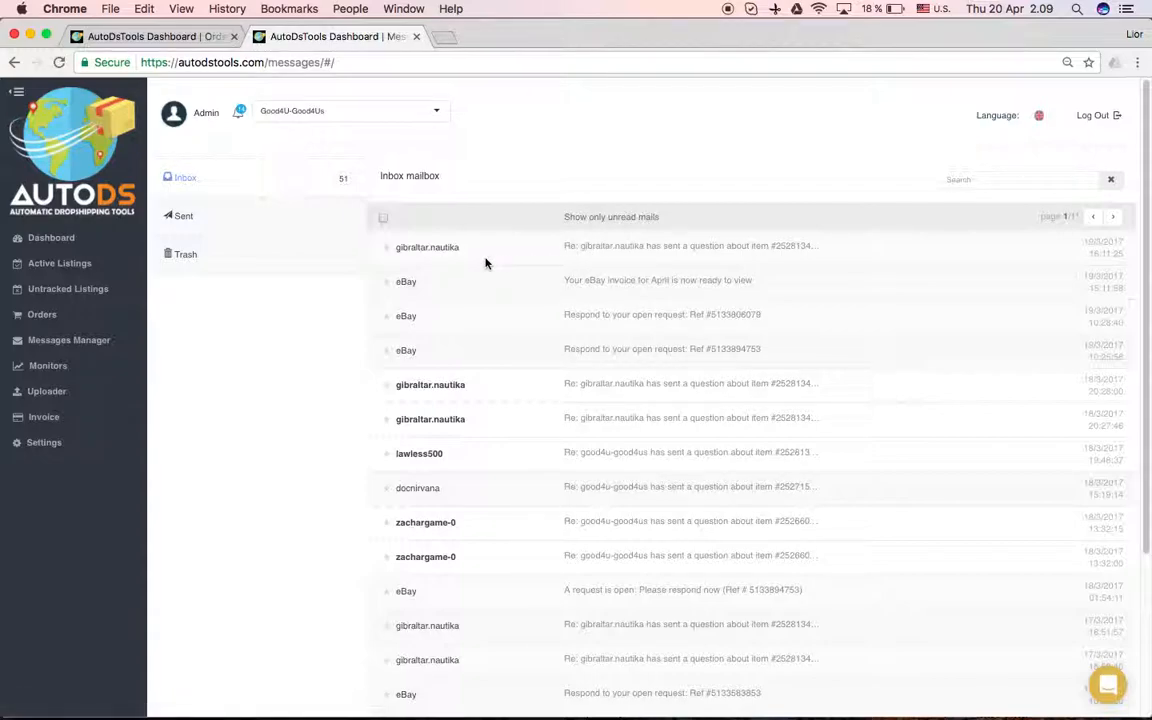
mouse_move(532, 274)
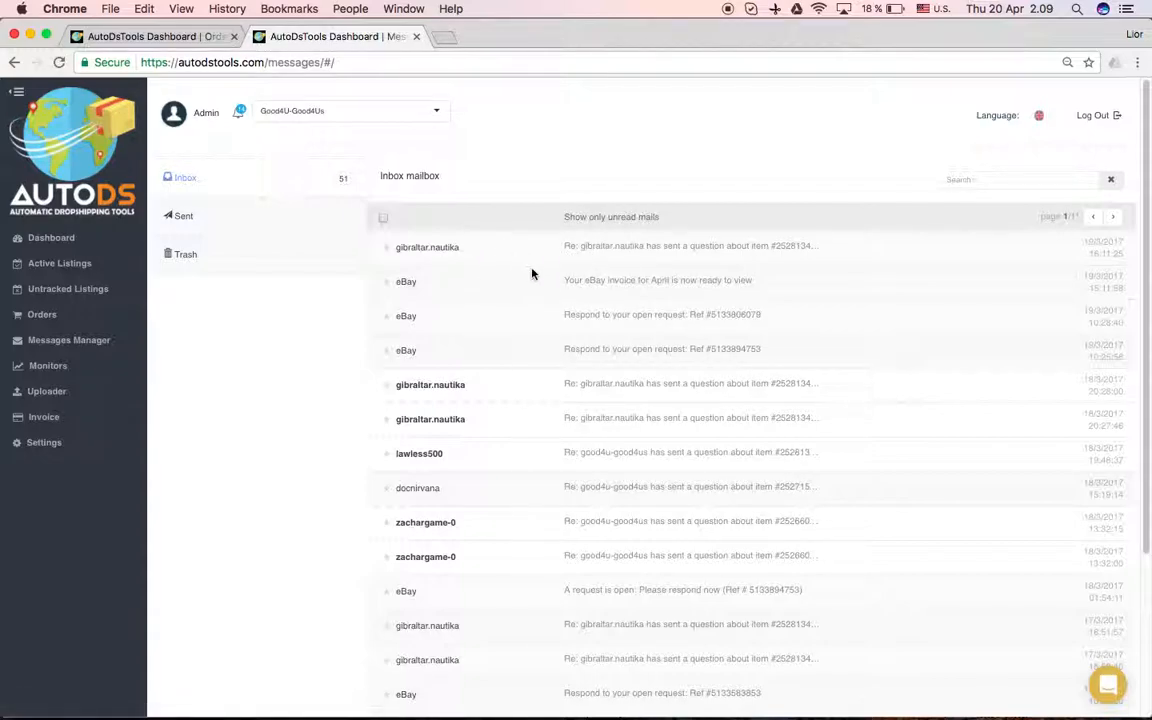
mouse_move(575, 248)
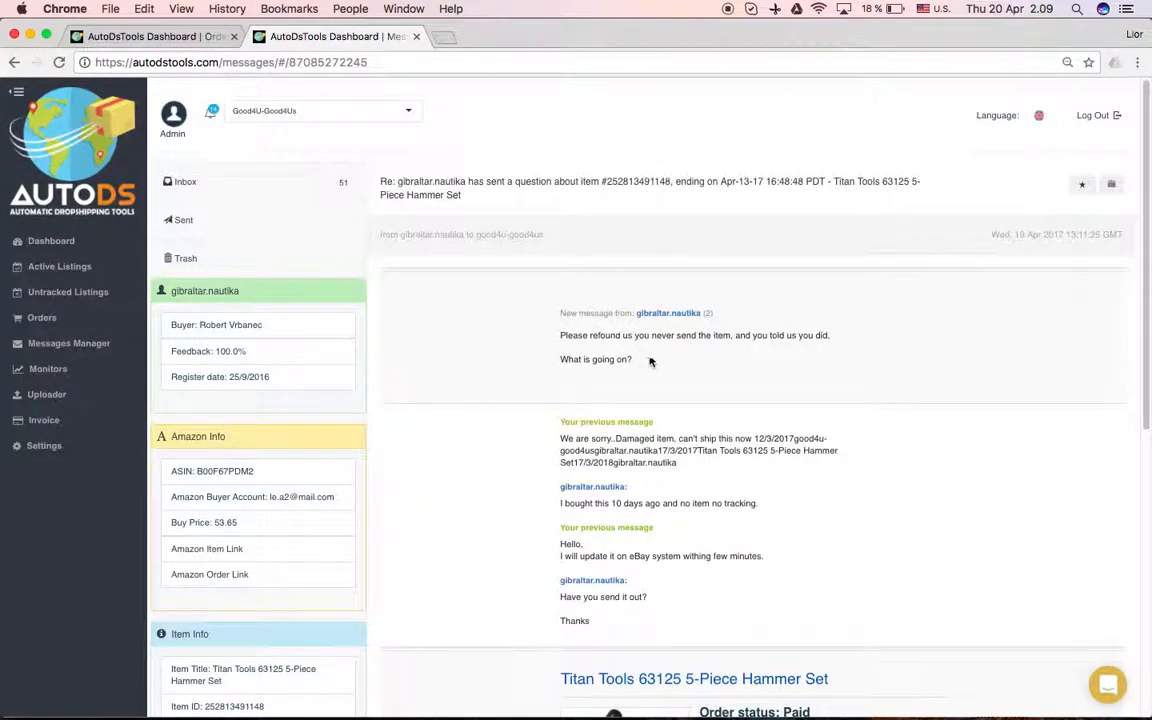
Review the Titan Tools 63125 hammer set refund conversation's Buyer and Amazon Info panels
scroll("down", 3)
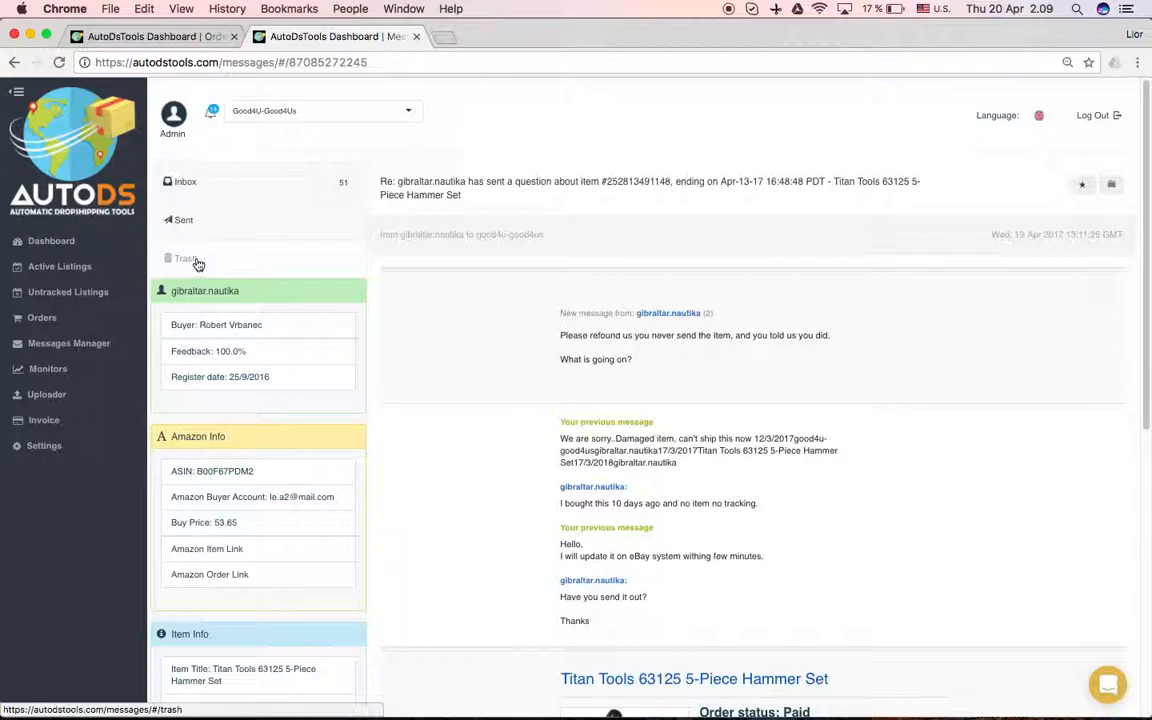
scroll("down", 3)
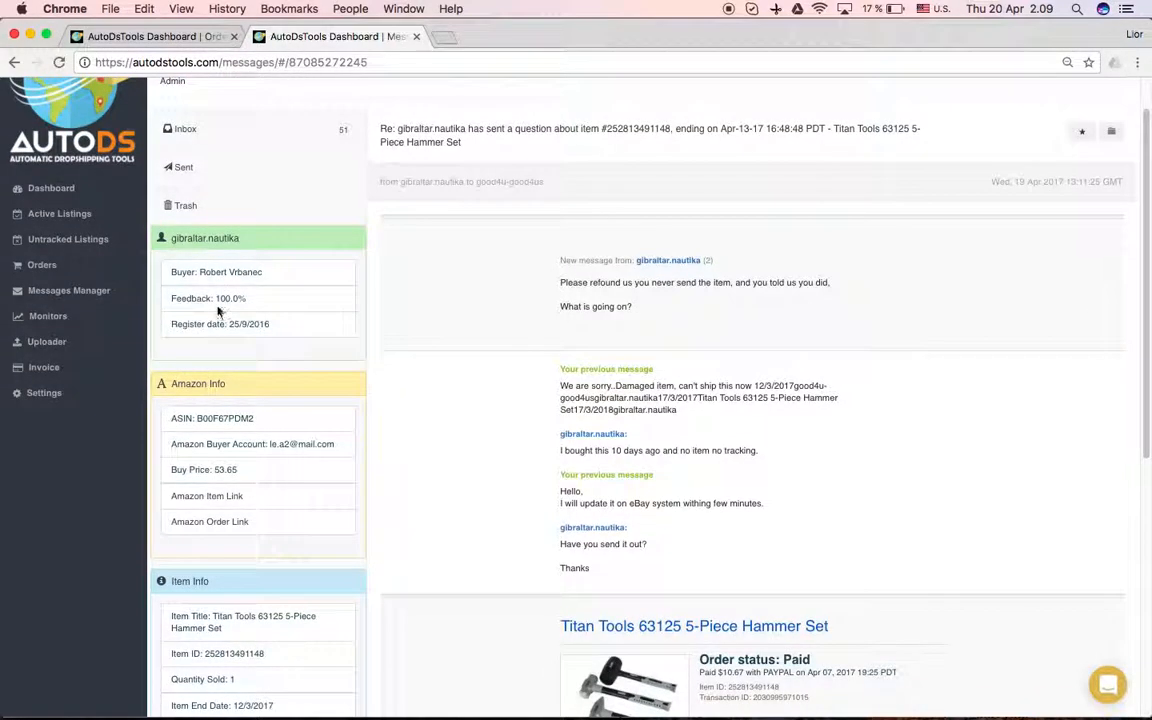
scroll("down", 3)
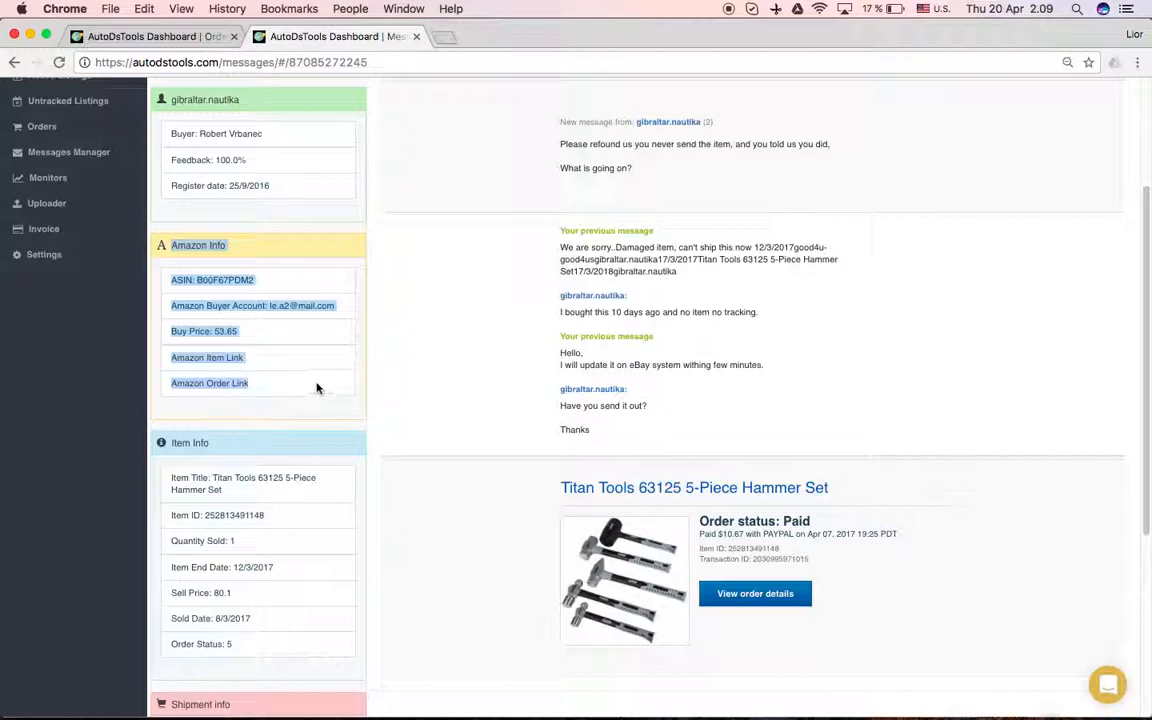
scroll("down", 3)
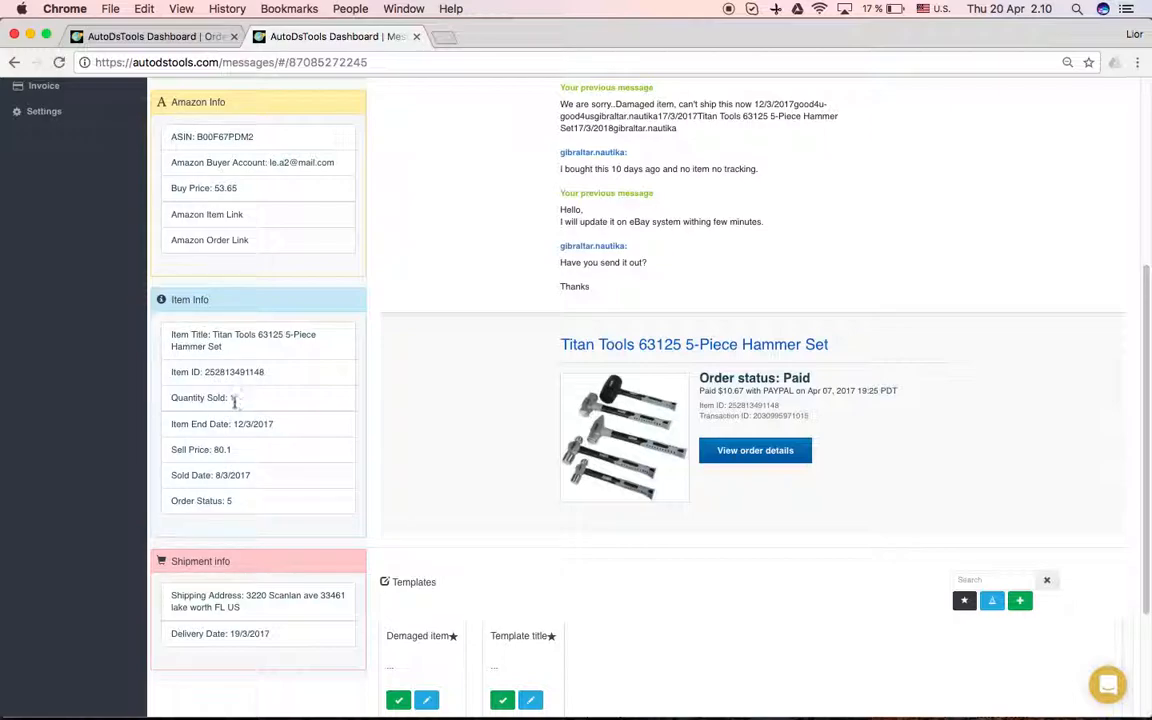
scroll("down", 3)
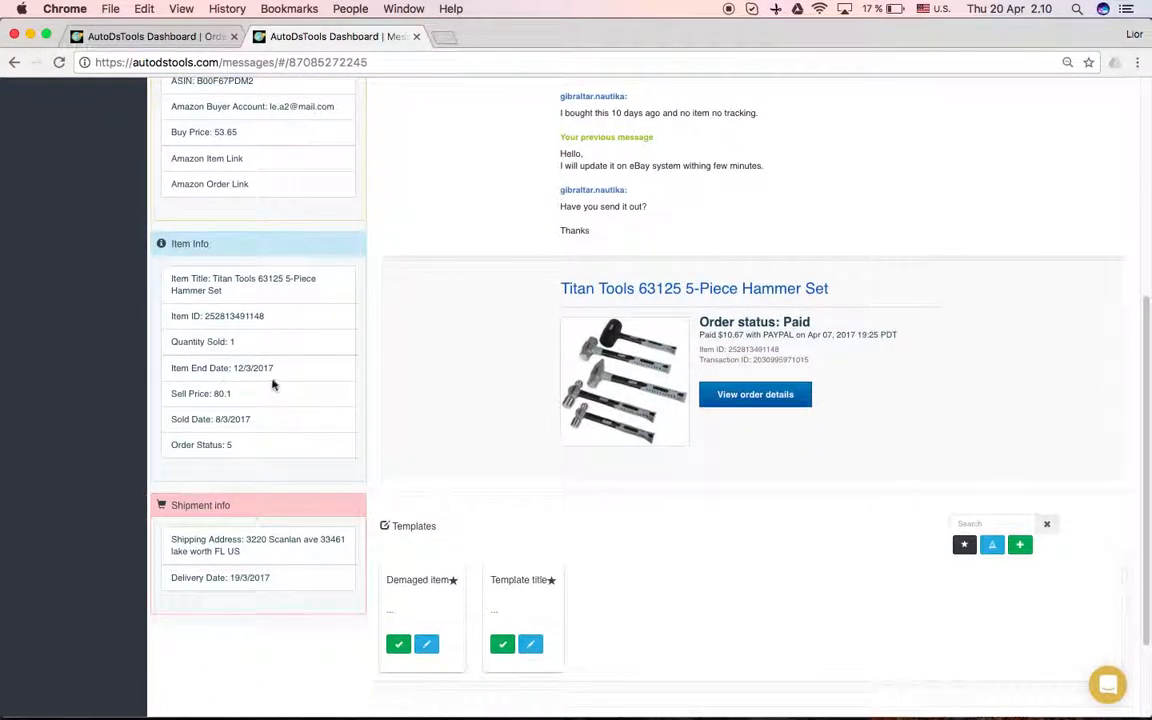
scroll("down", 3)
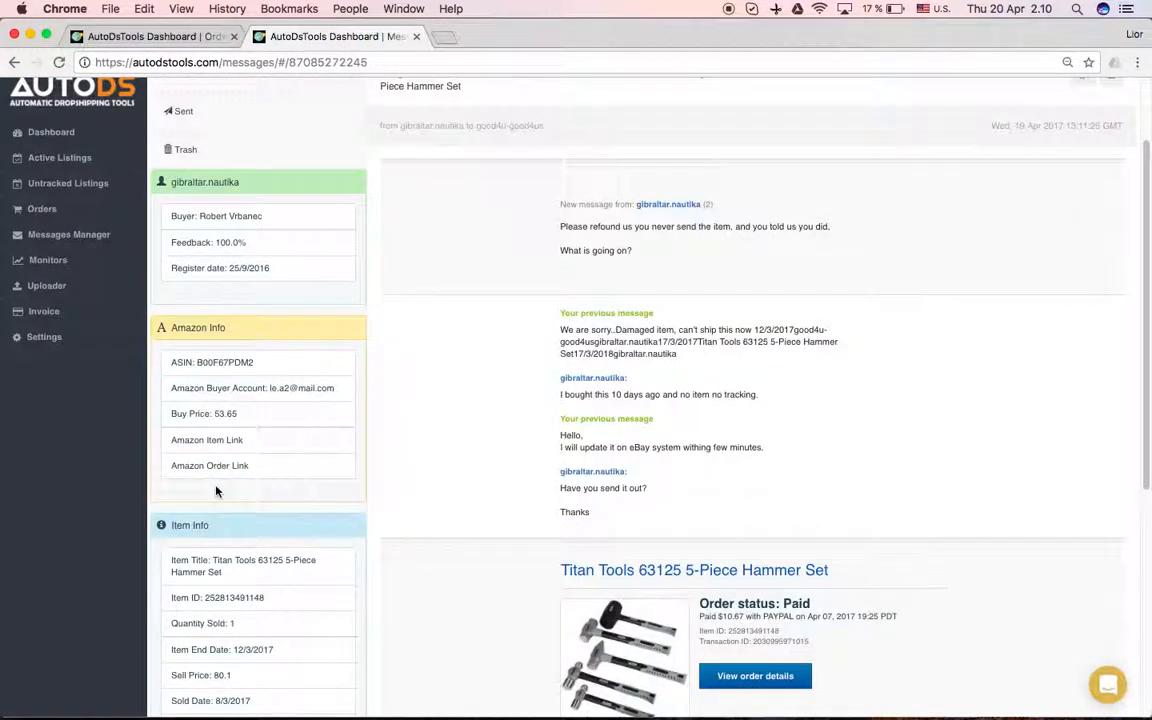
mouse_move(481, 253)
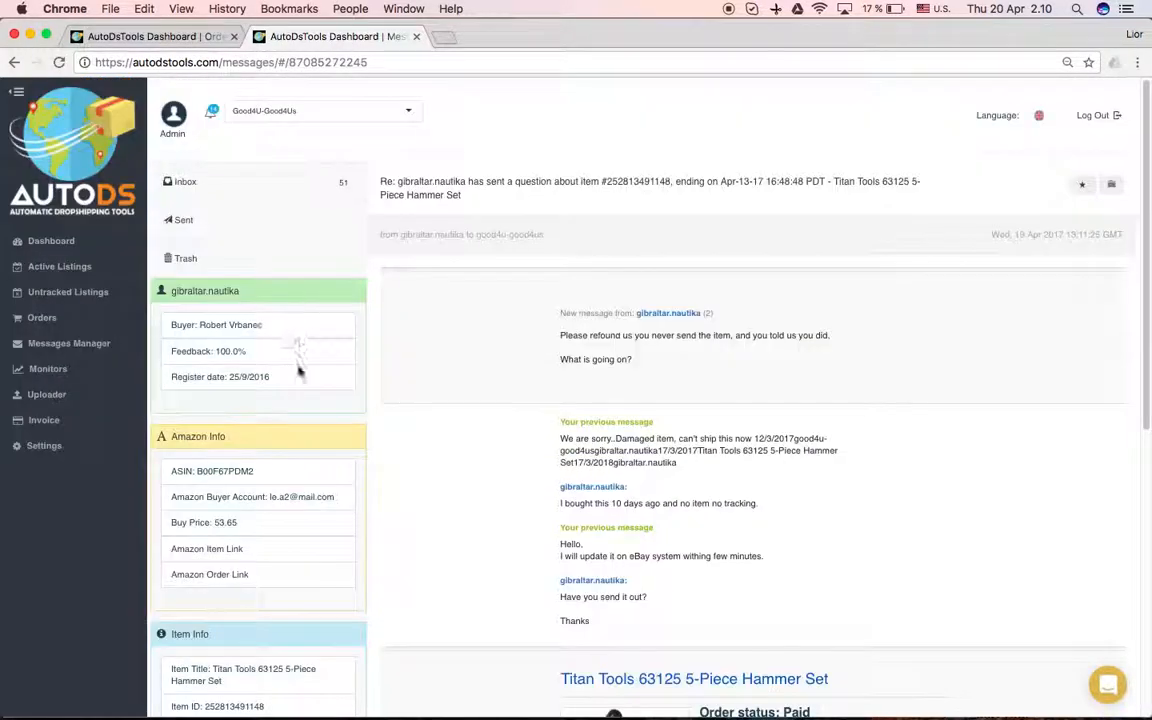
Scroll on through the Item Info and Shipment info panels of the order
scroll("down", 3)
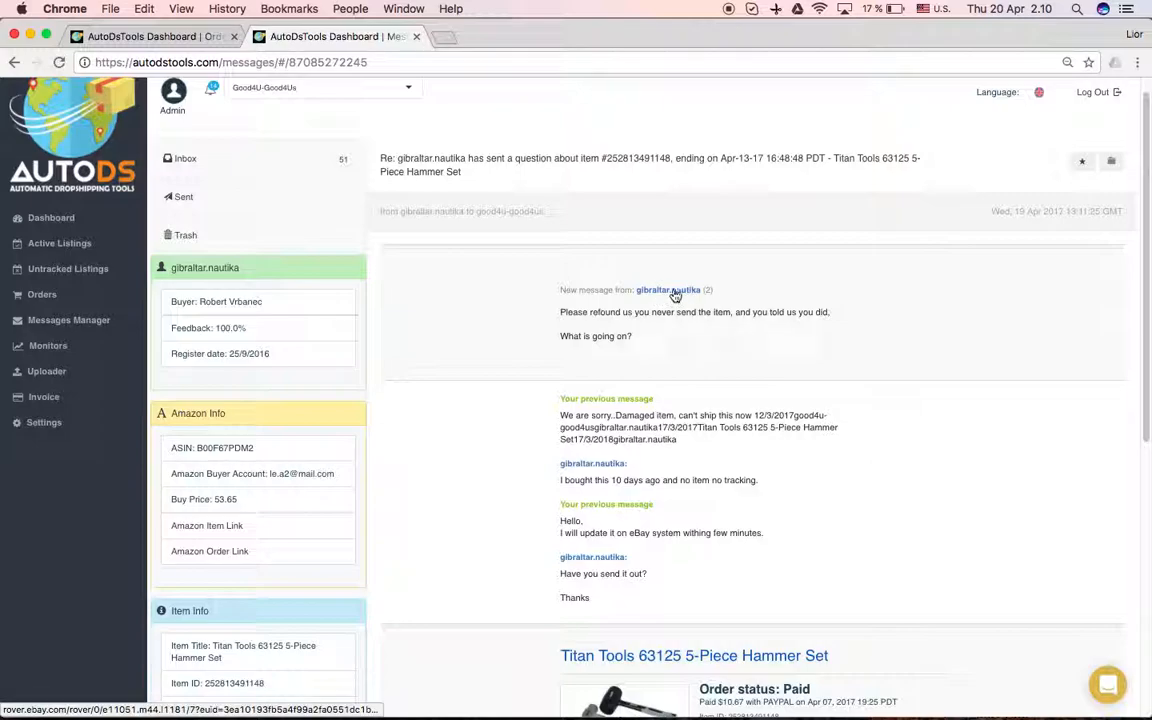
mouse_move(698, 302)
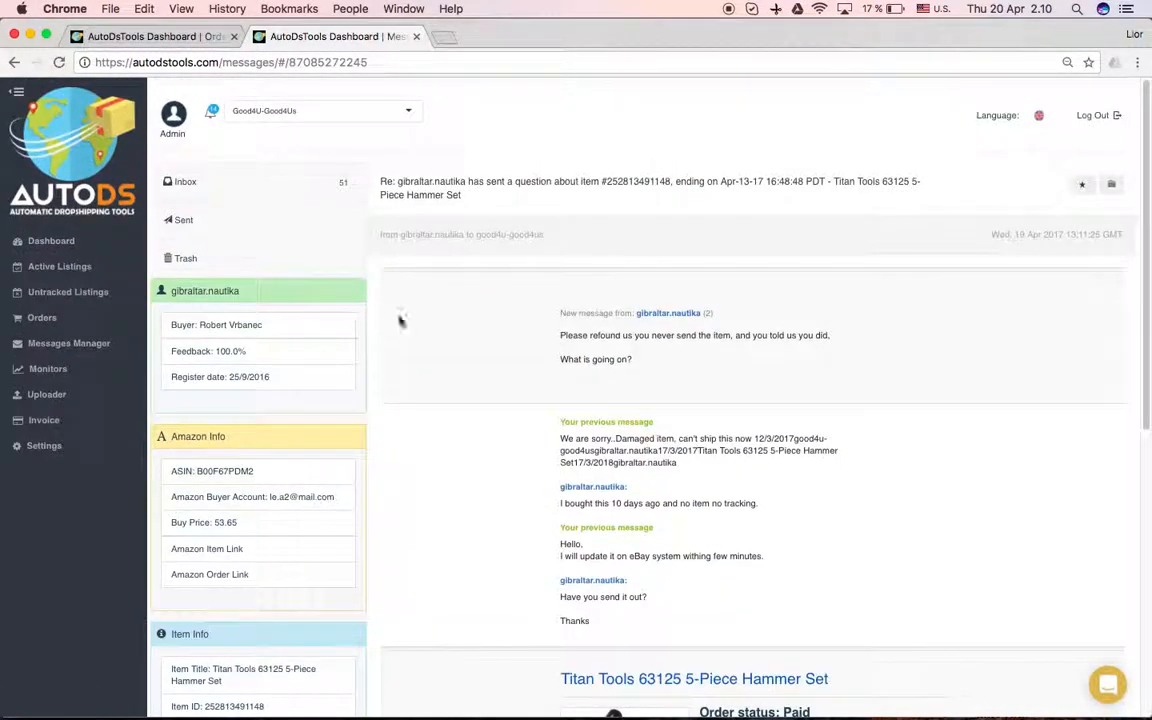
scroll("down", 3)
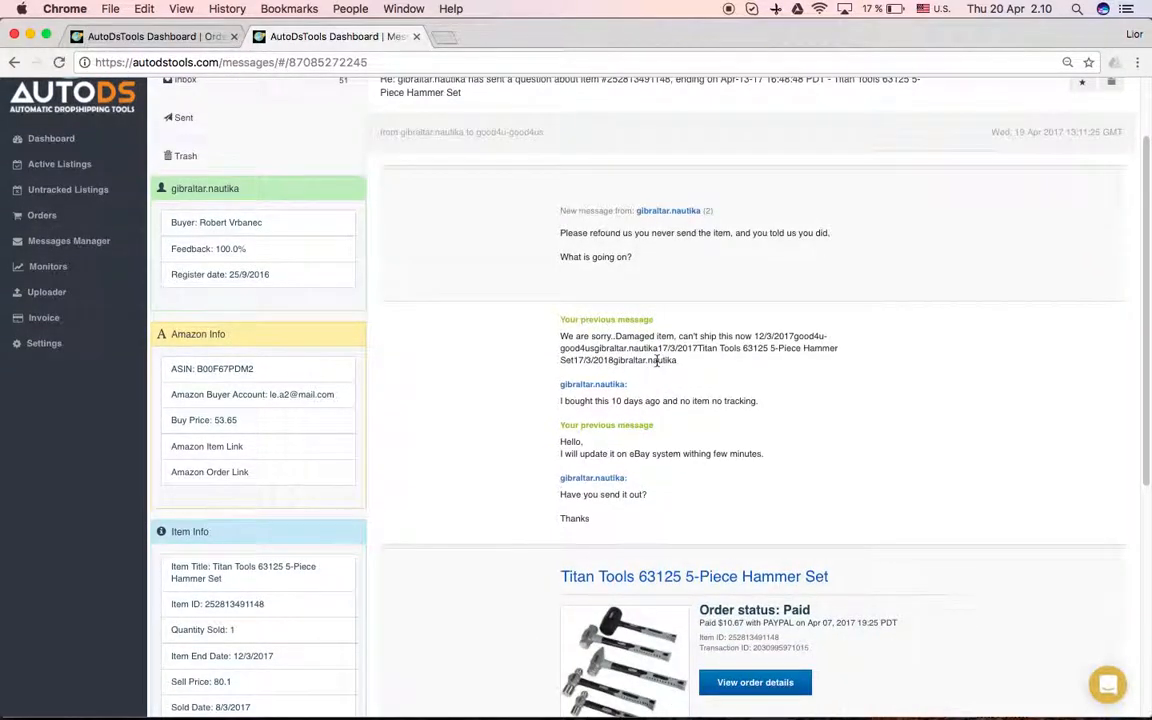
scroll("down", 3)
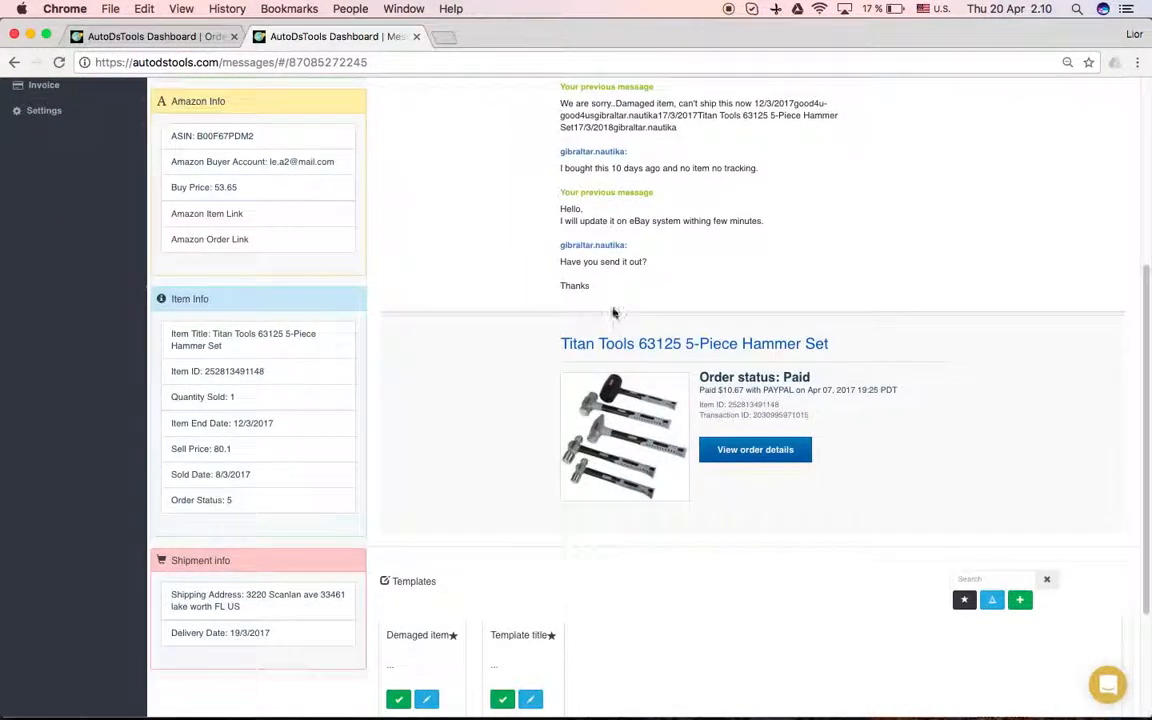
scroll("down", 3)
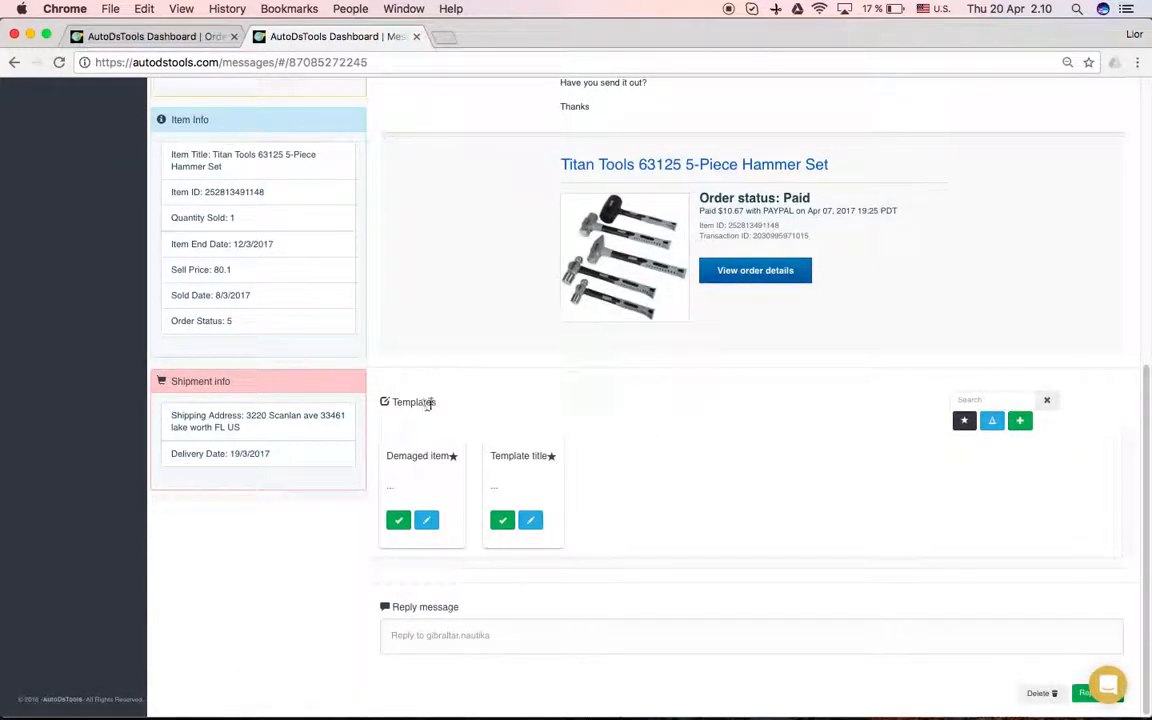
mouse_move(490, 436)
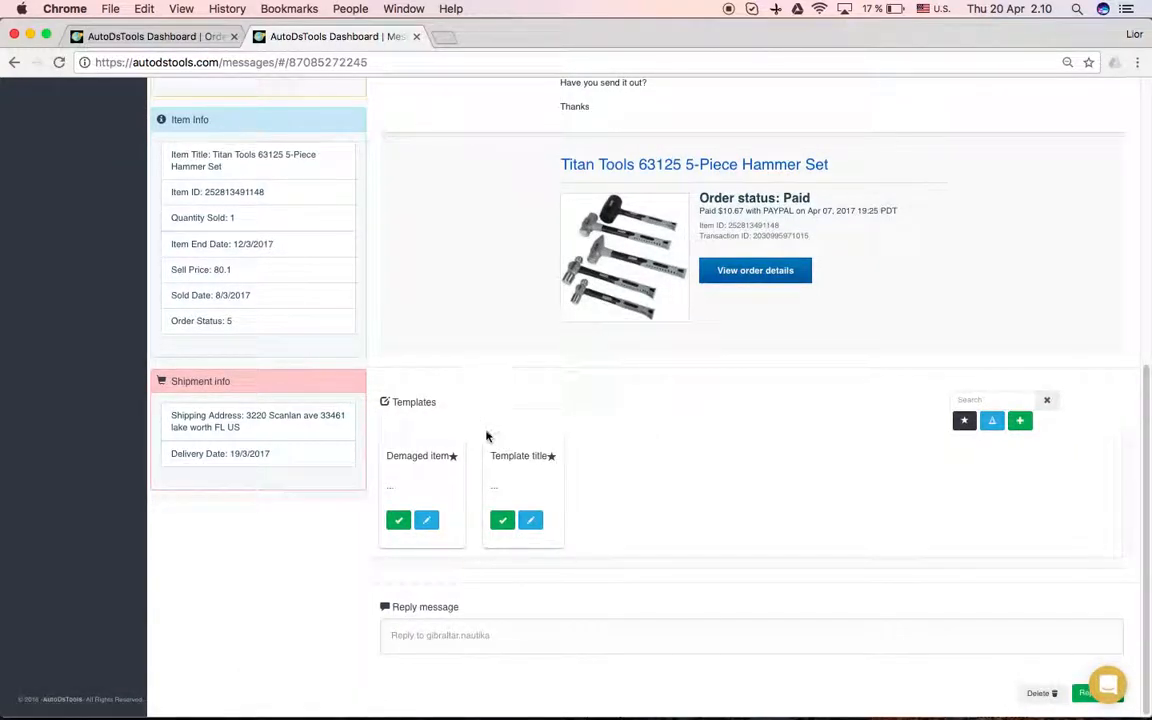
mouse_move(601, 388)
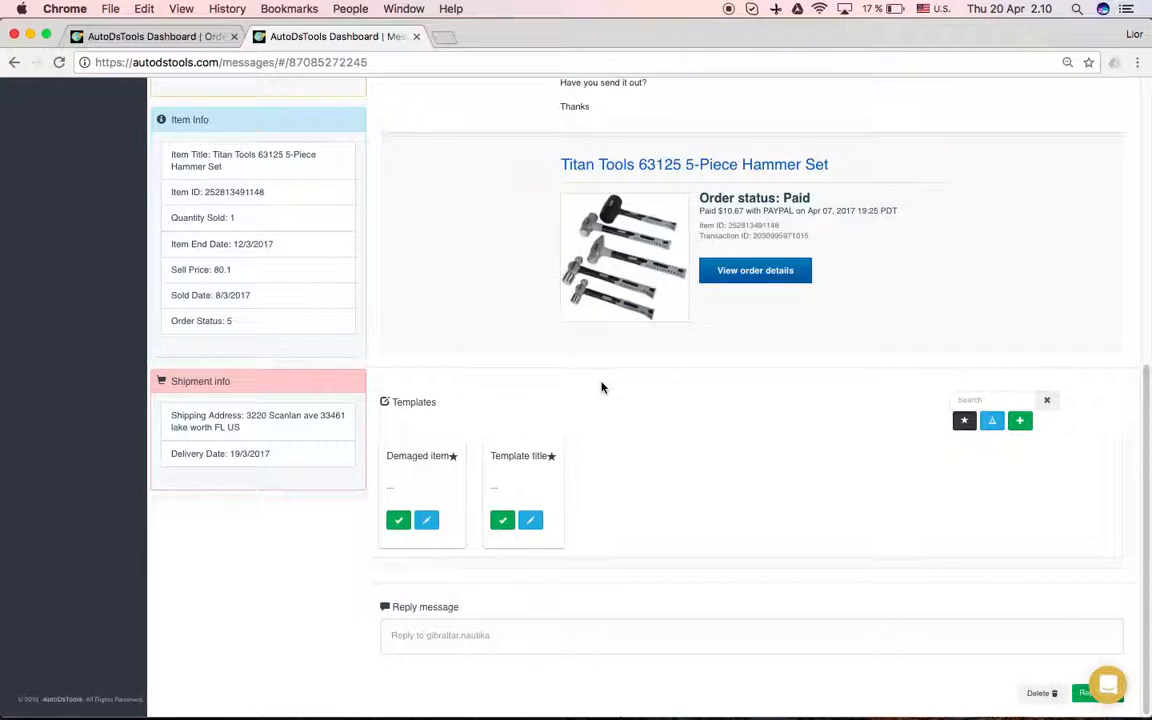
mouse_move(765, 372)
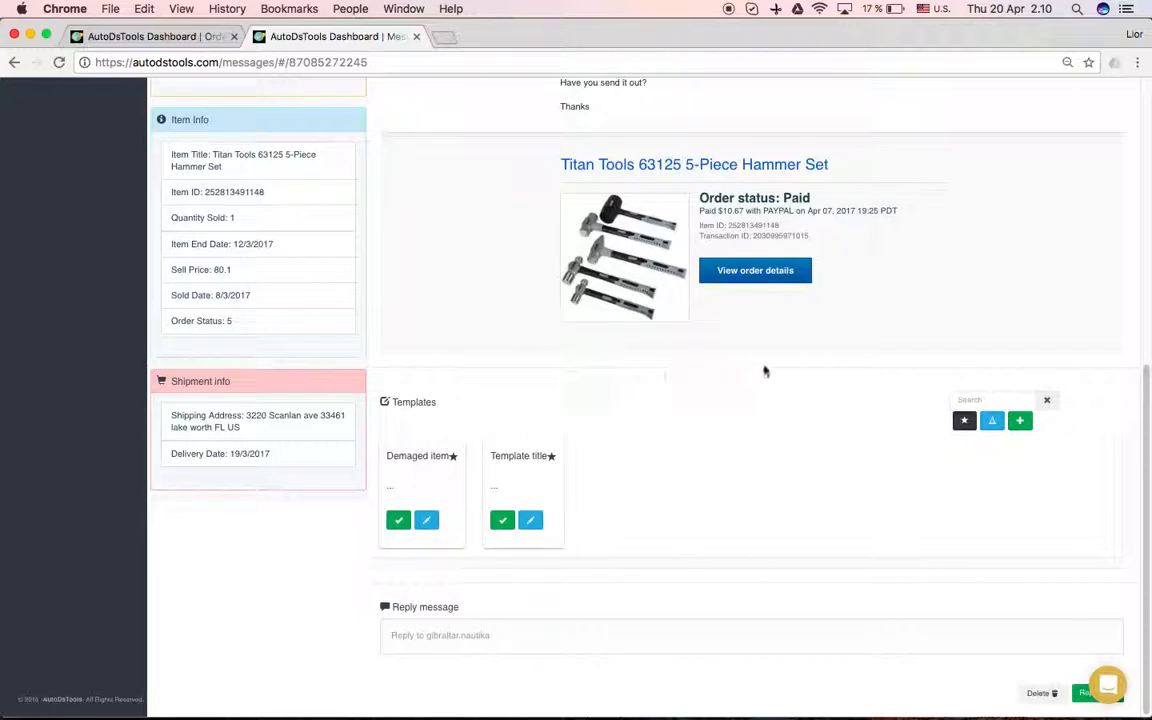
mouse_move(714, 398)
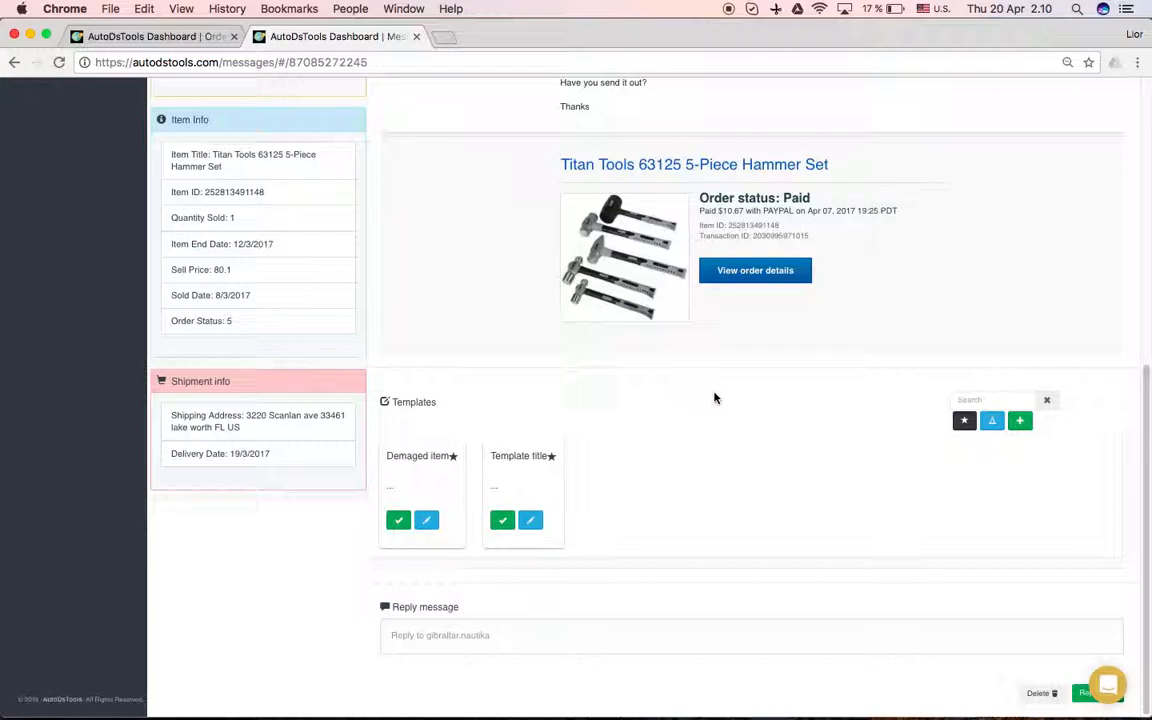
mouse_move(713, 382)
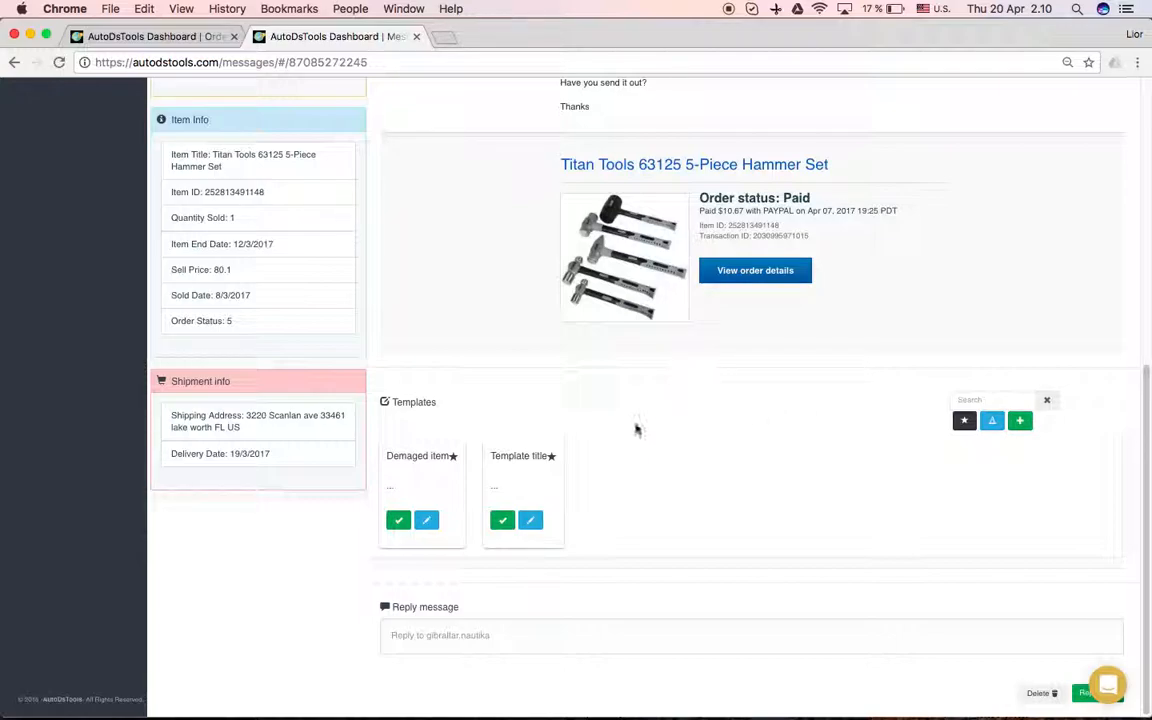
mouse_move(617, 430)
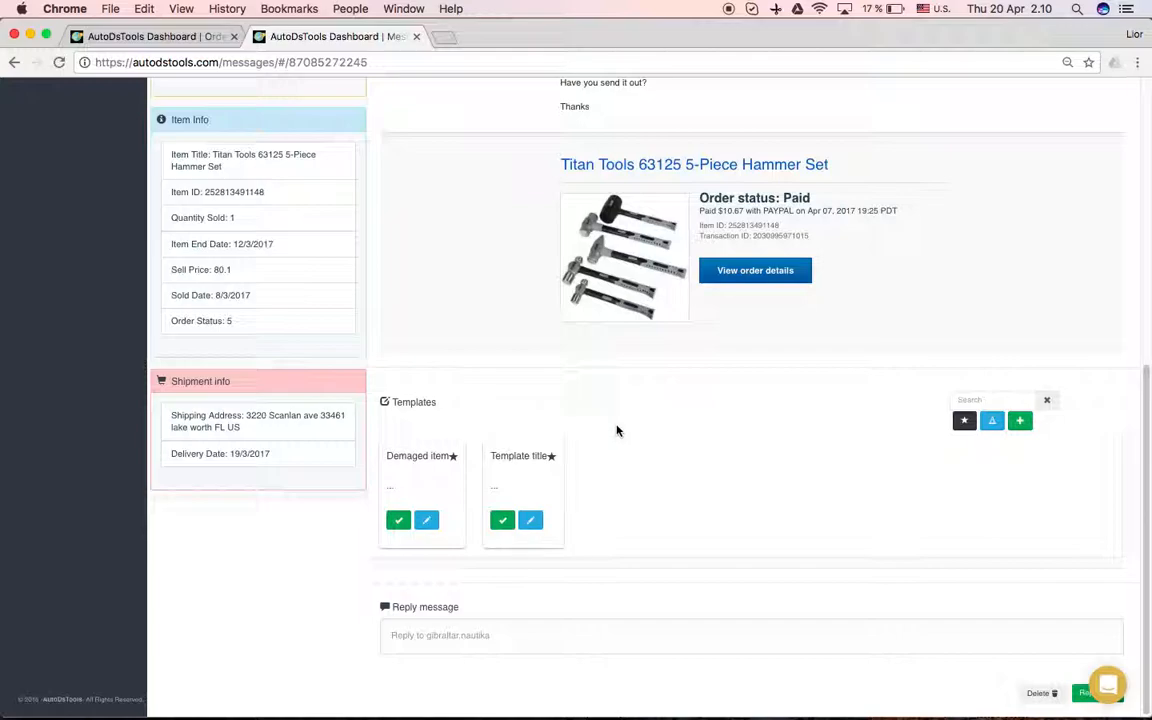
mouse_move(628, 462)
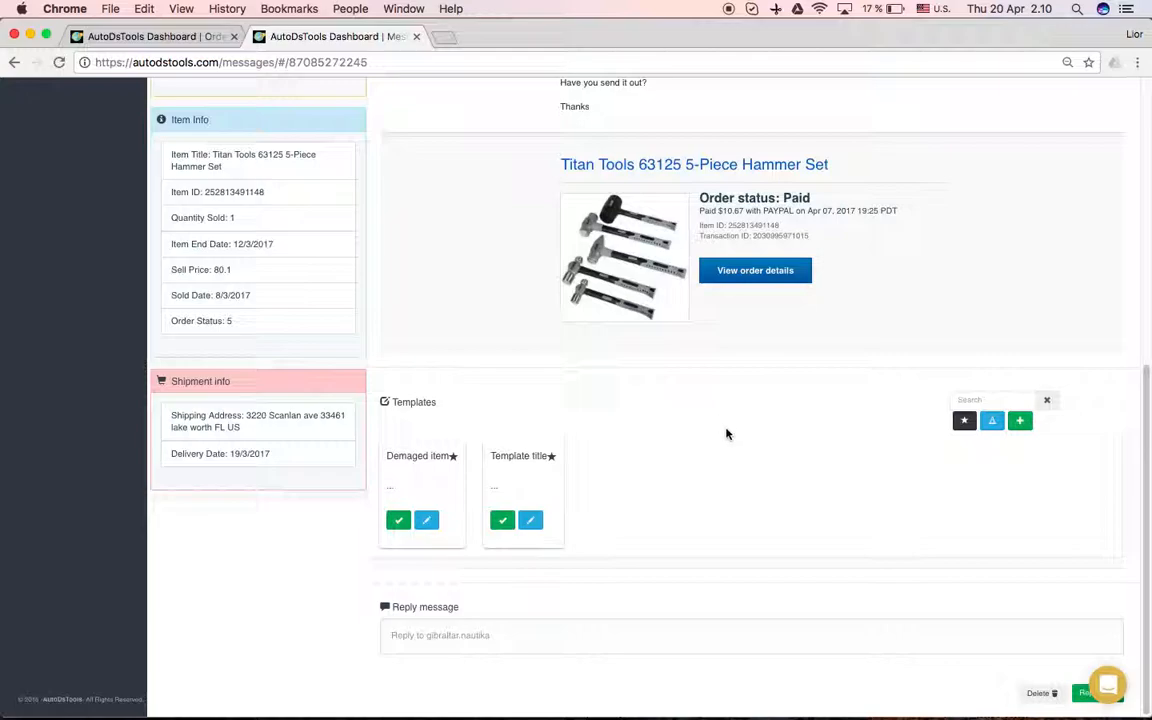
mouse_move(914, 447)
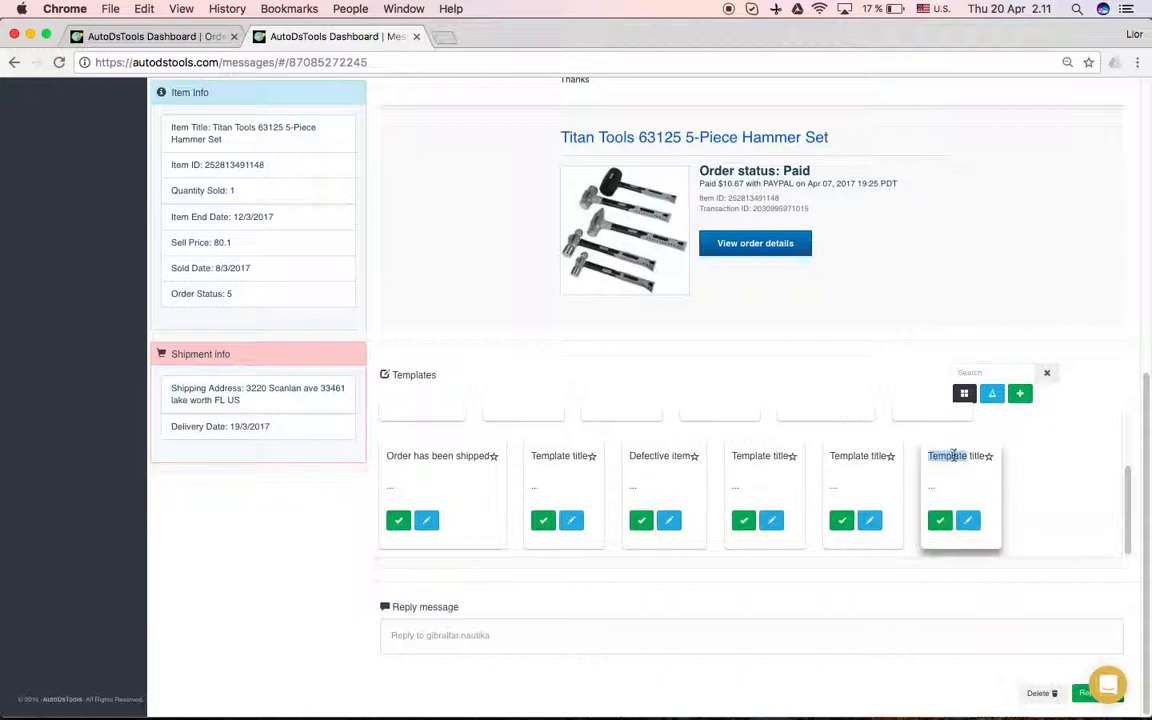
Open a blank message template in the editor to define a new saved reply
left_click(967, 520)
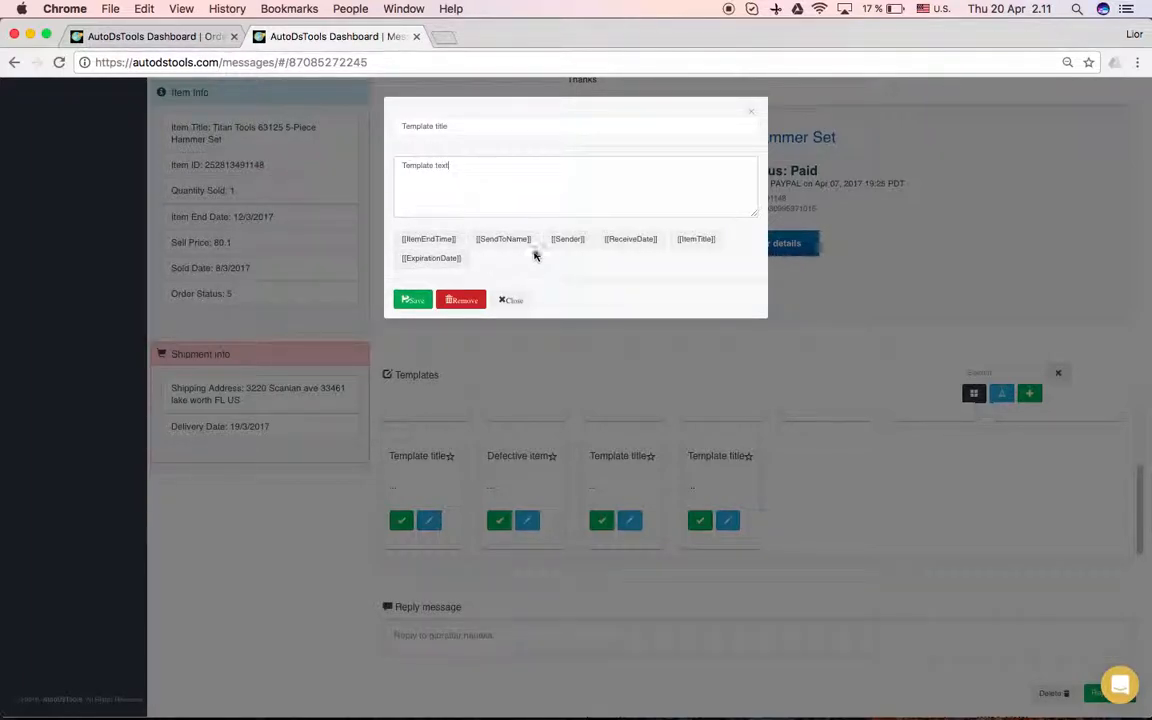
Replace the placeholder template text with the reply content and save the template
double_click(424, 165)
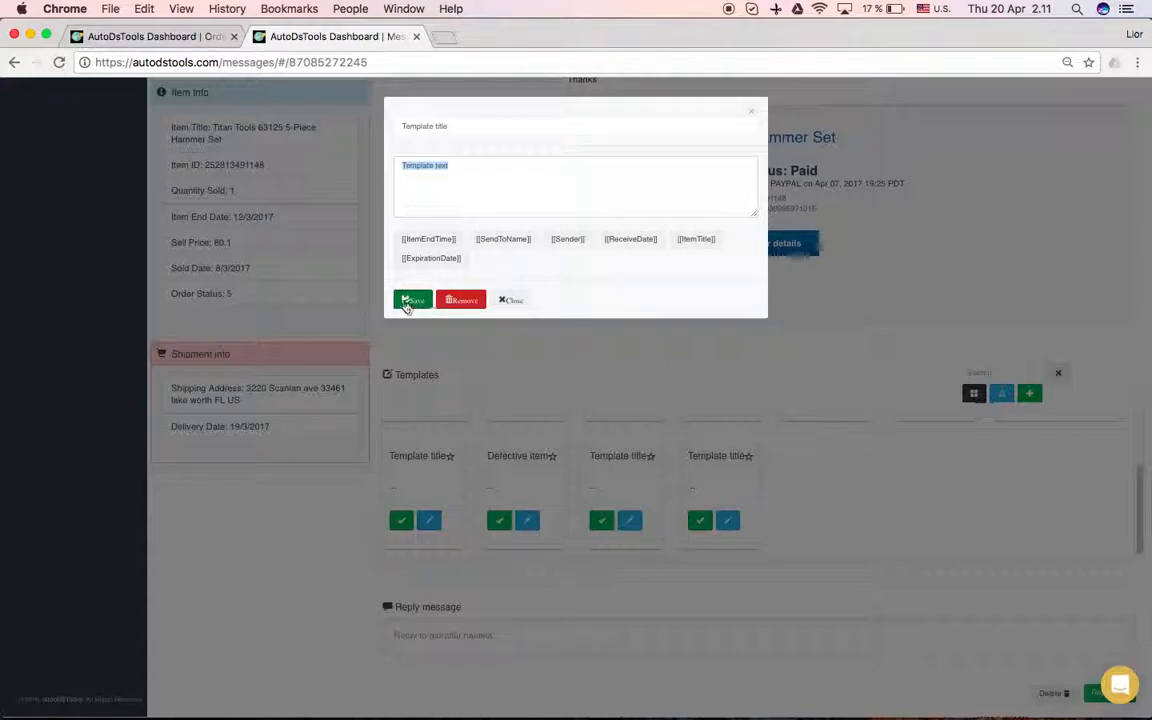
left_click(412, 300)
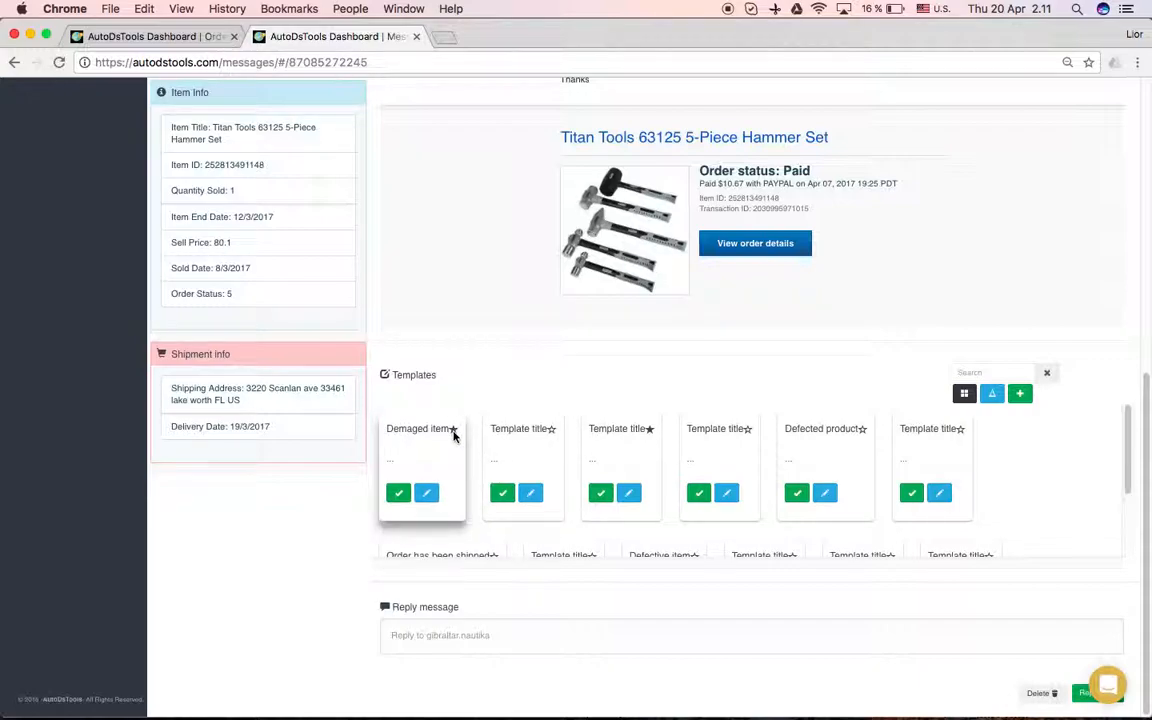
mouse_move(456, 452)
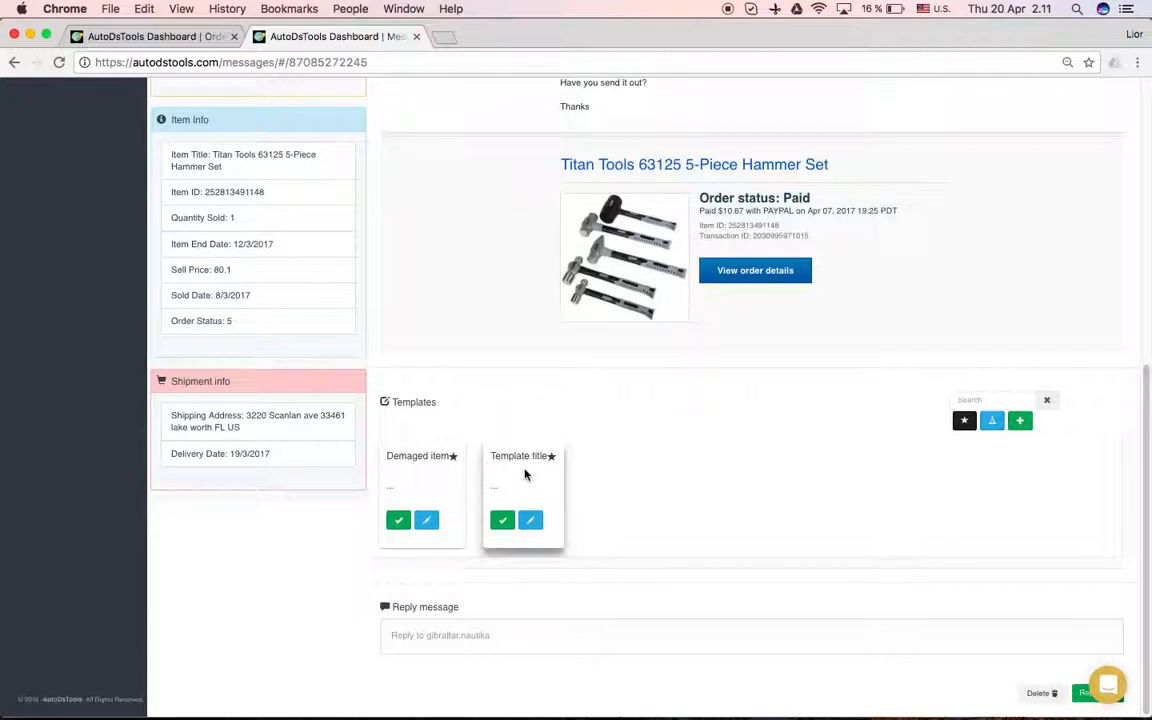
mouse_move(938, 428)
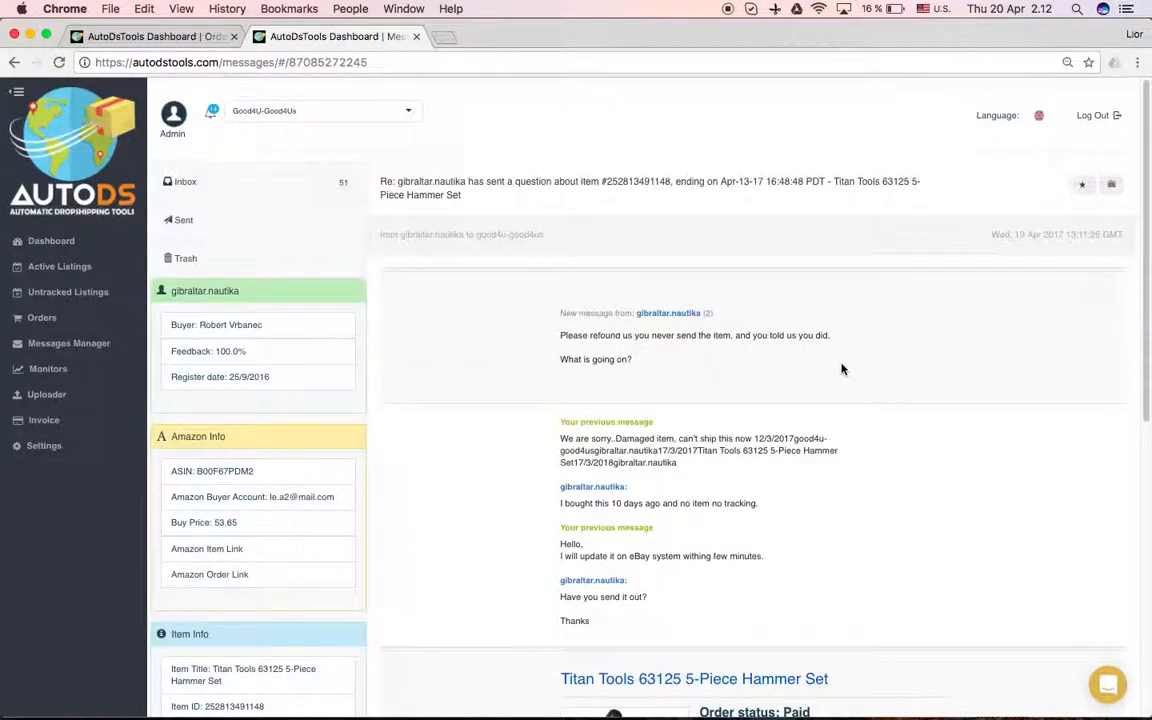
Browse the templates in list view with each message's text shown, including Demaged item
scroll("down", 3)
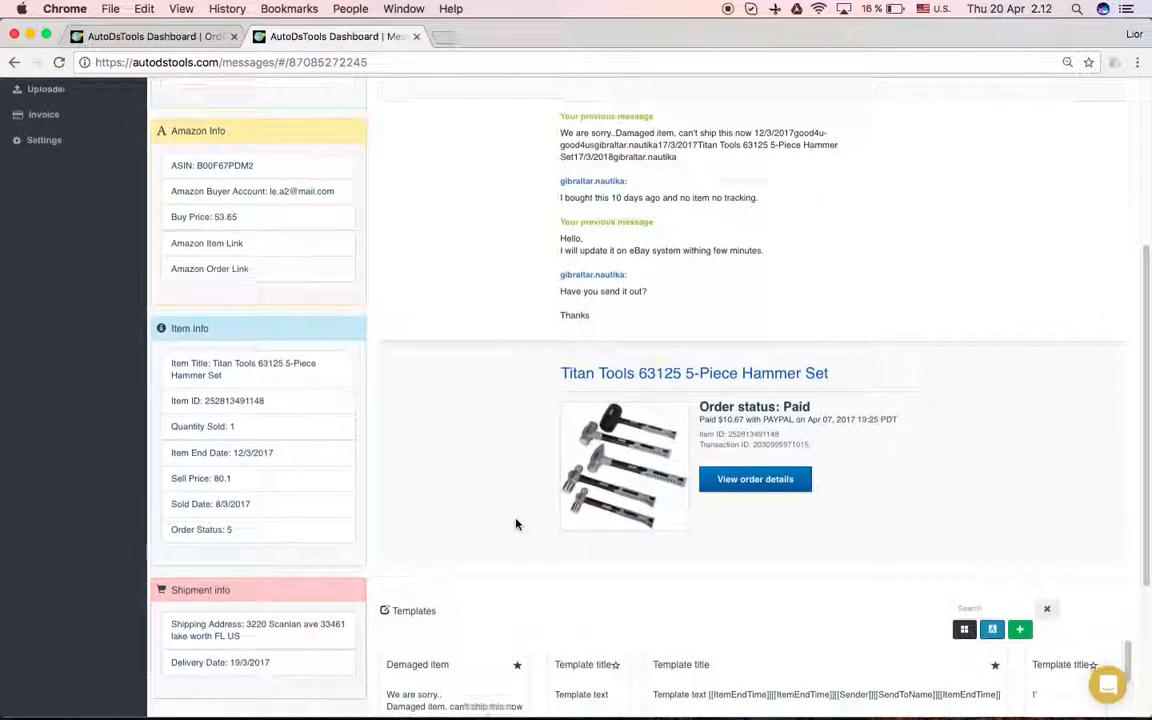